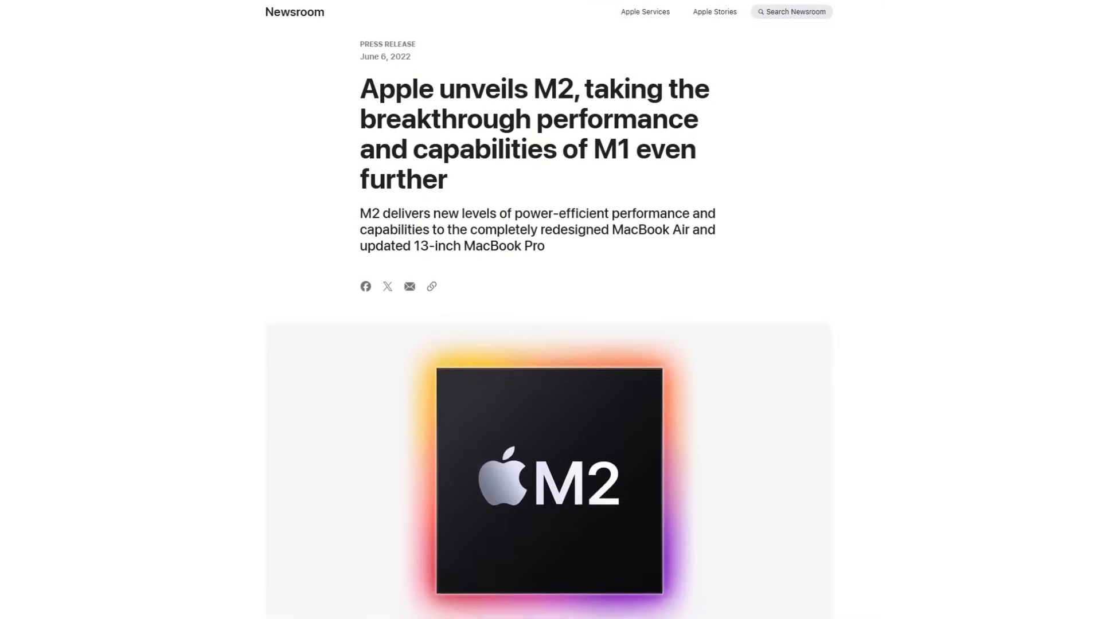
scroll("down", 3)
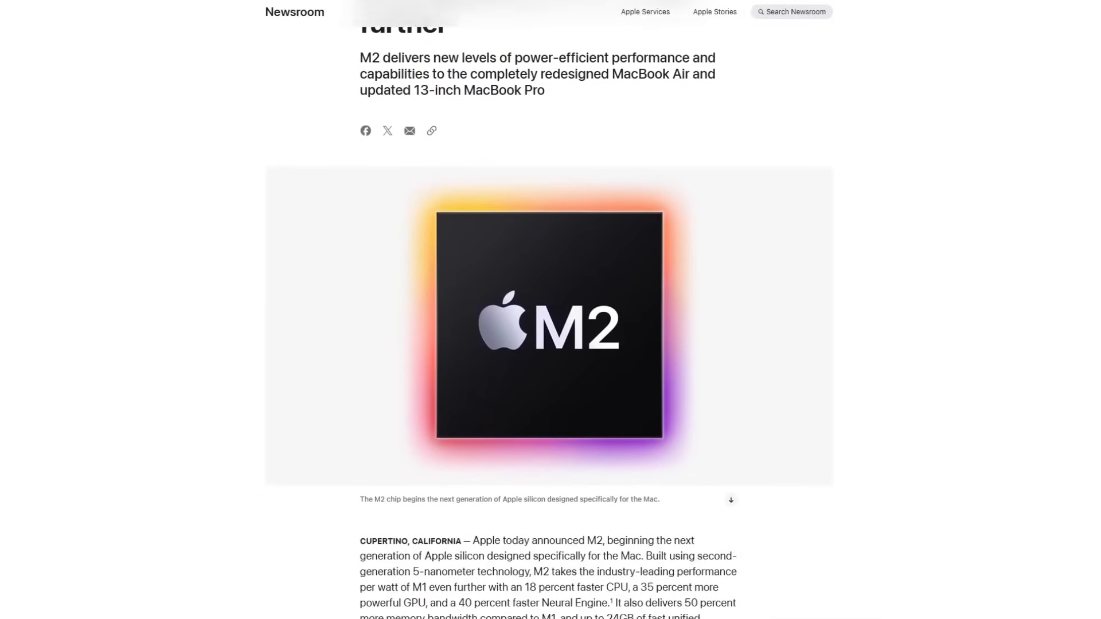